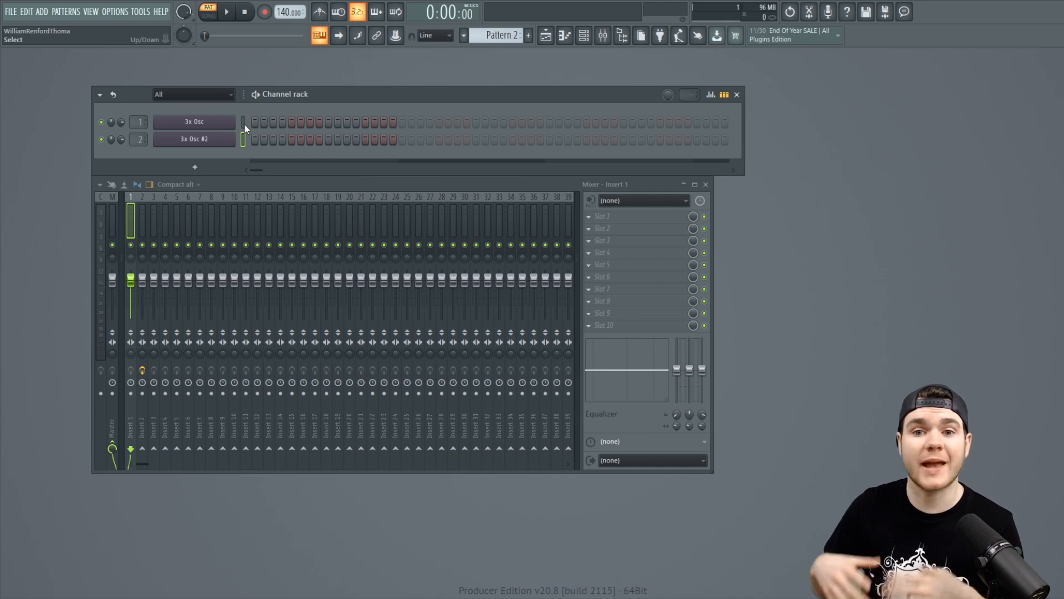
mouse_move(277, 219)
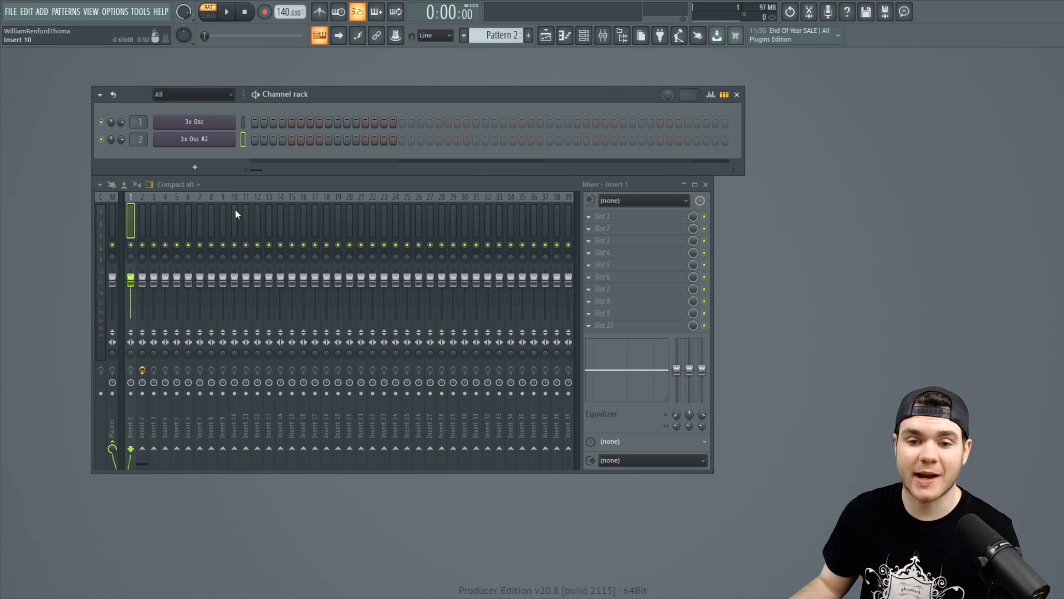
Select Insert 10's track strip so the effects panel shows Insert 10.
click(234, 218)
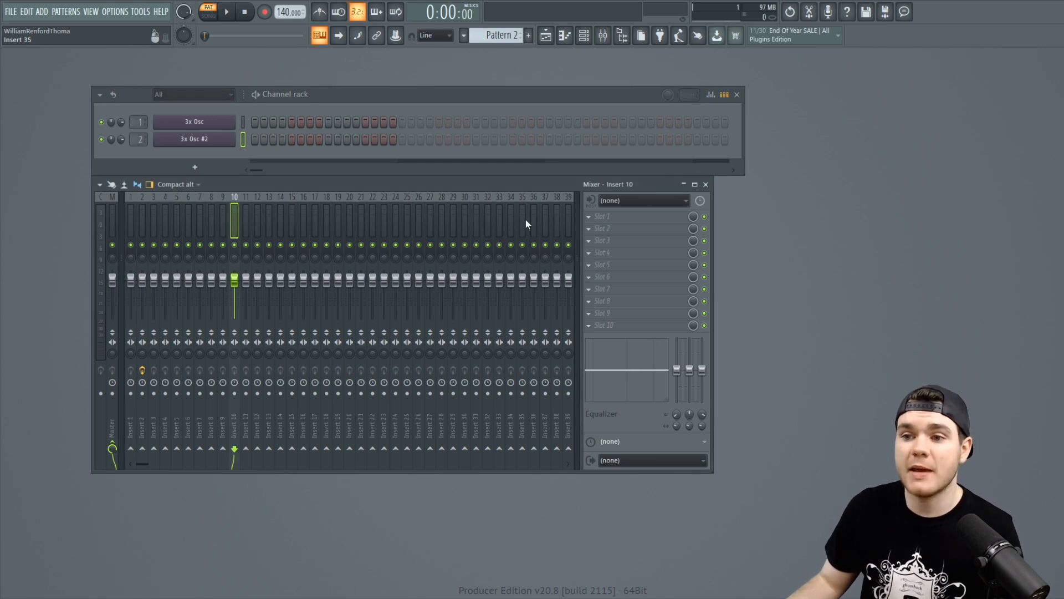
Load Fruity Reeverb 2 into Insert 10's first slot with the DRY fader fully down.
click(587, 216)
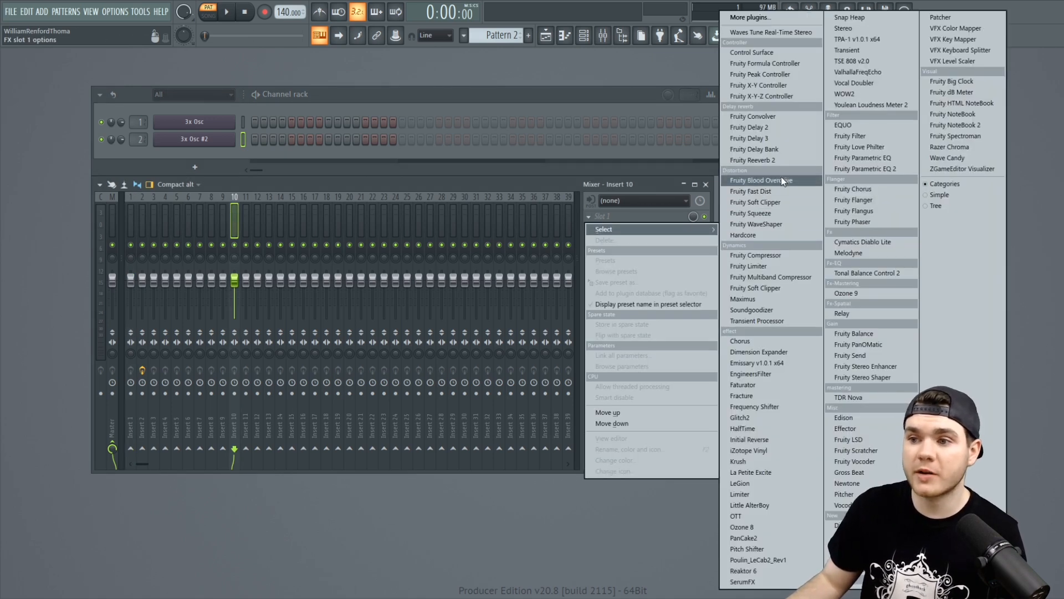
click(752, 160)
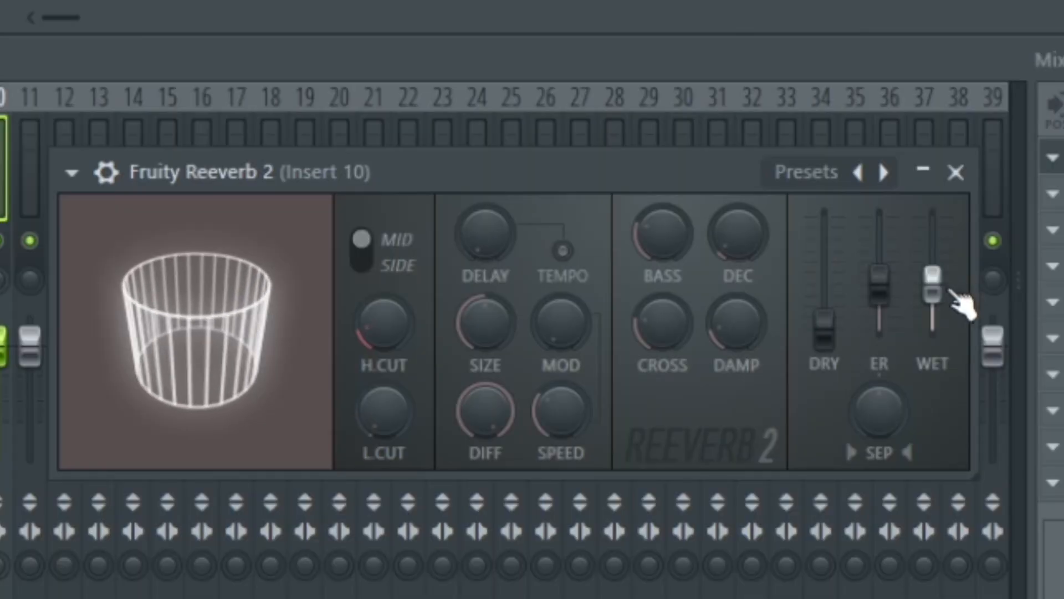
drag(934, 275, 934, 204)
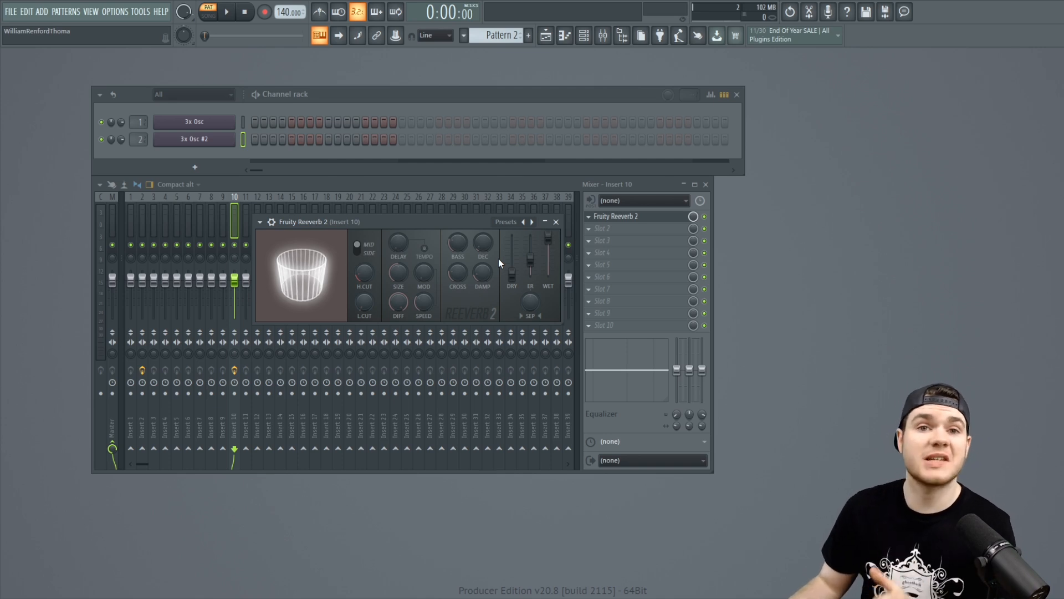
drag(548, 265, 548, 246)
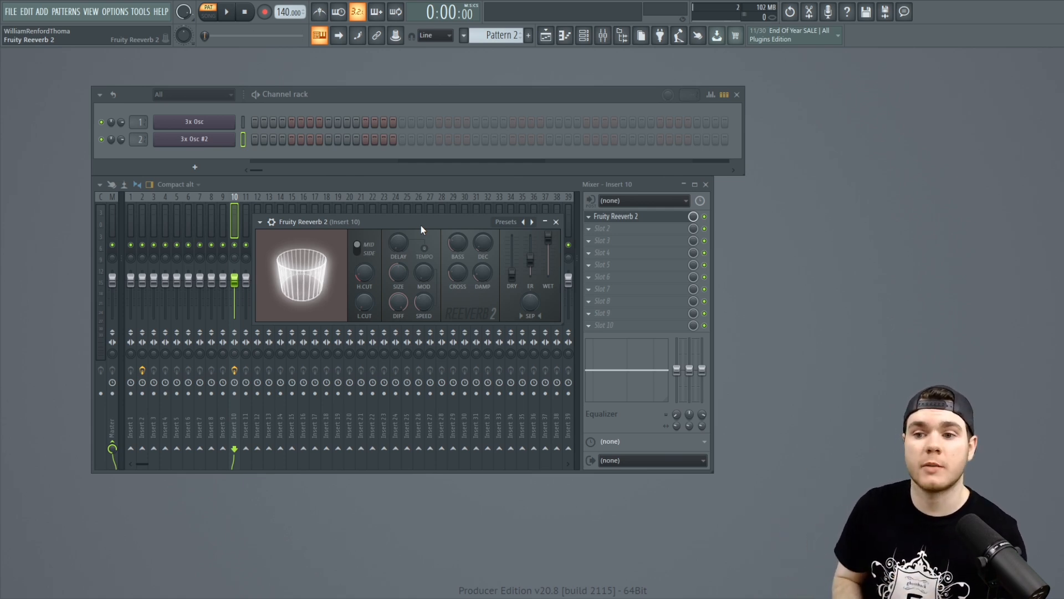
click(554, 222)
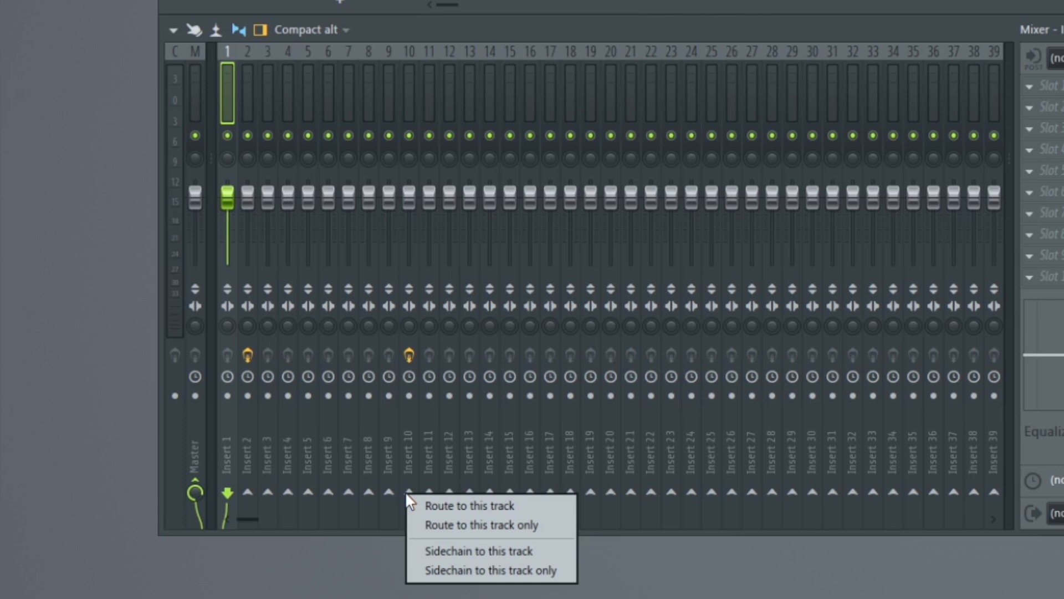
mouse_move(468, 524)
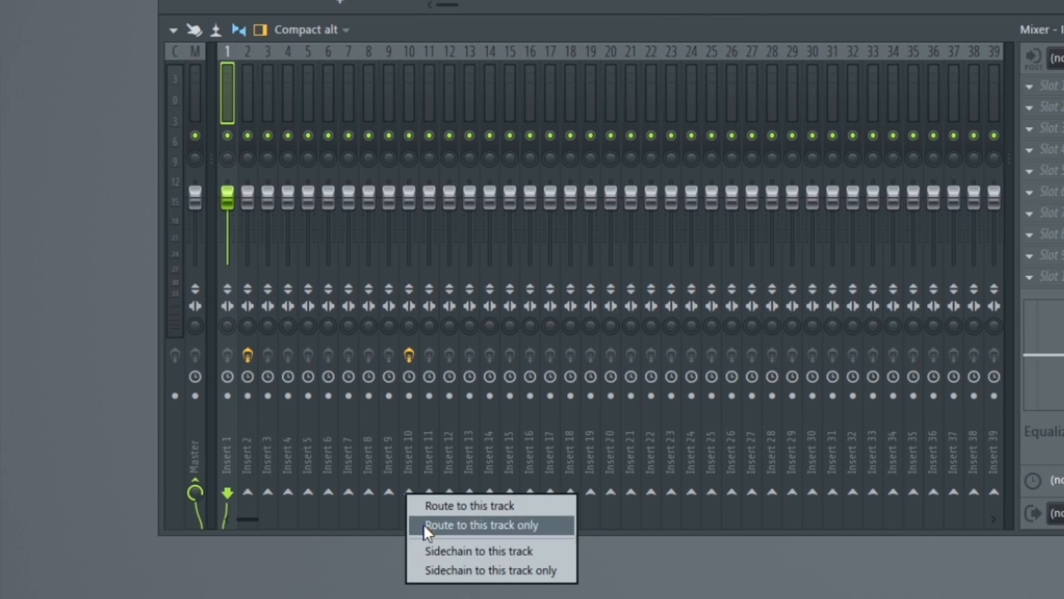
mouse_move(468, 506)
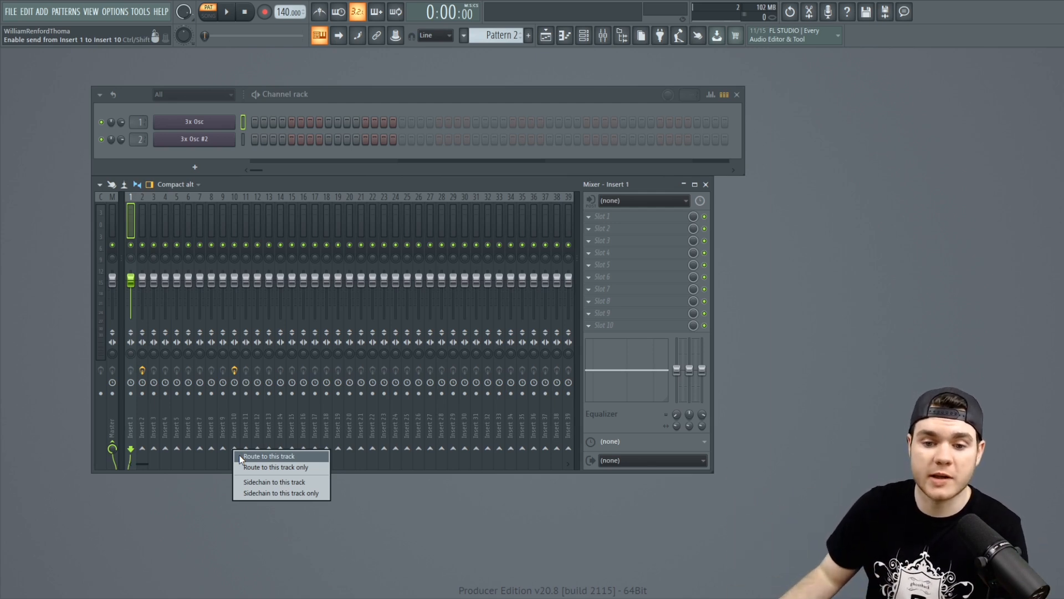
Route Insert 1 to Insert 10 while keeping its send to the Master.
click(269, 456)
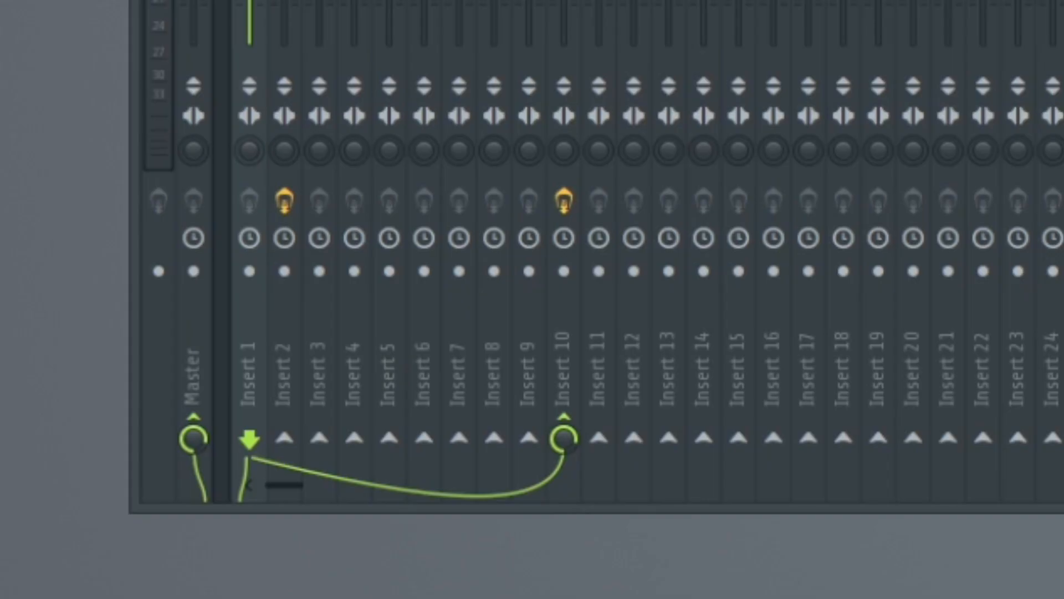
mouse_move(573, 403)
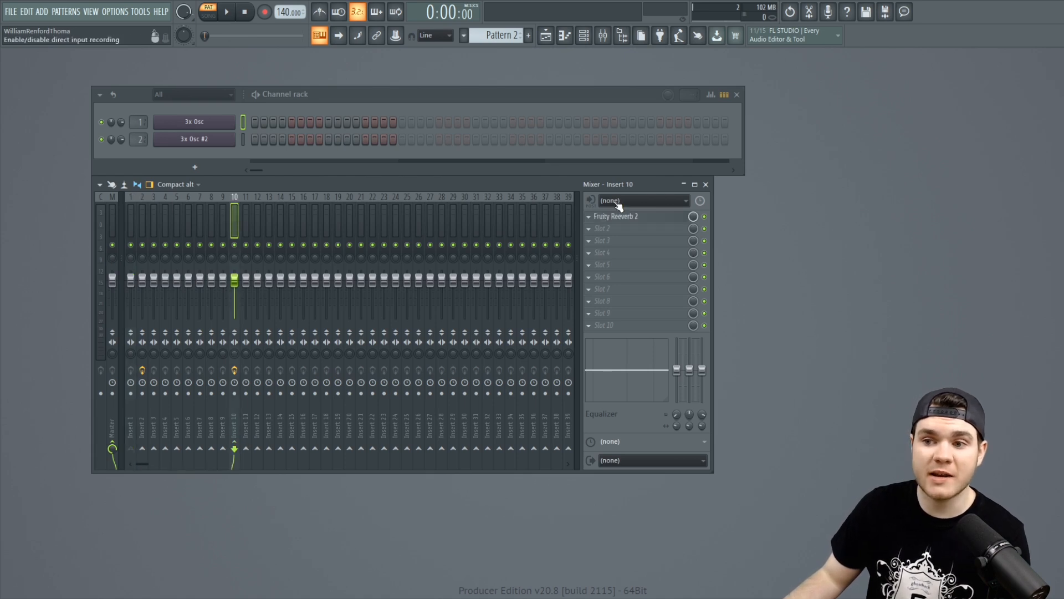
Reopen Insert 10's Fruity Reeverb 2 to check it, leaving settings unchanged.
click(617, 216)
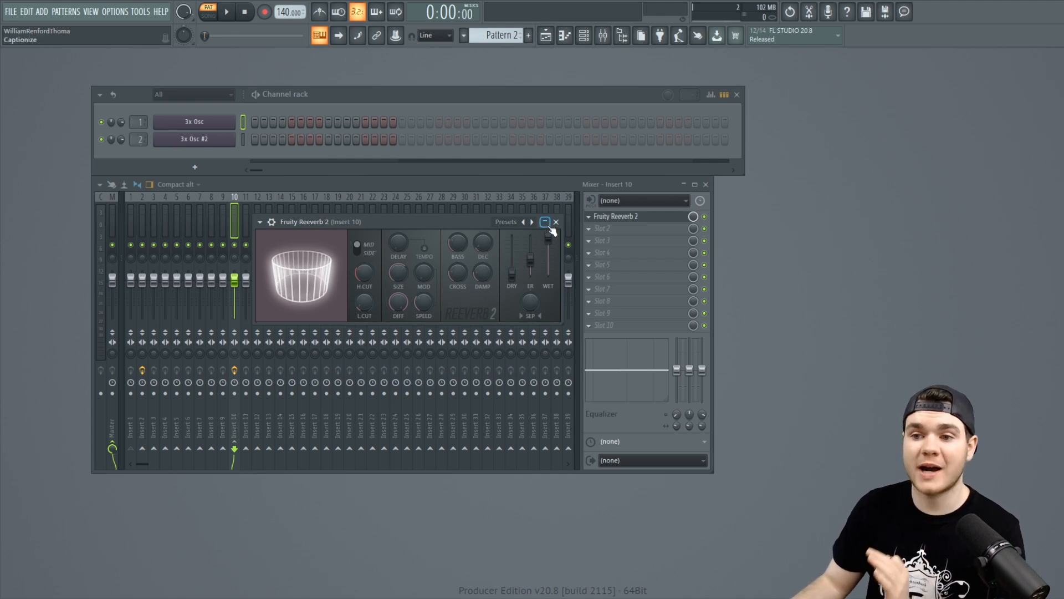
click(556, 221)
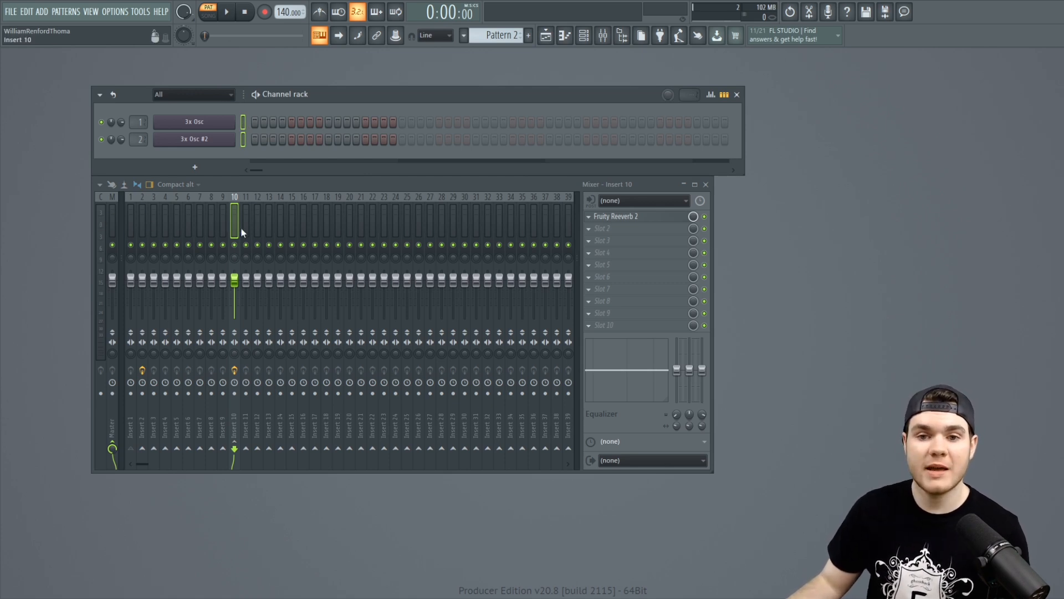
mouse_move(85, 348)
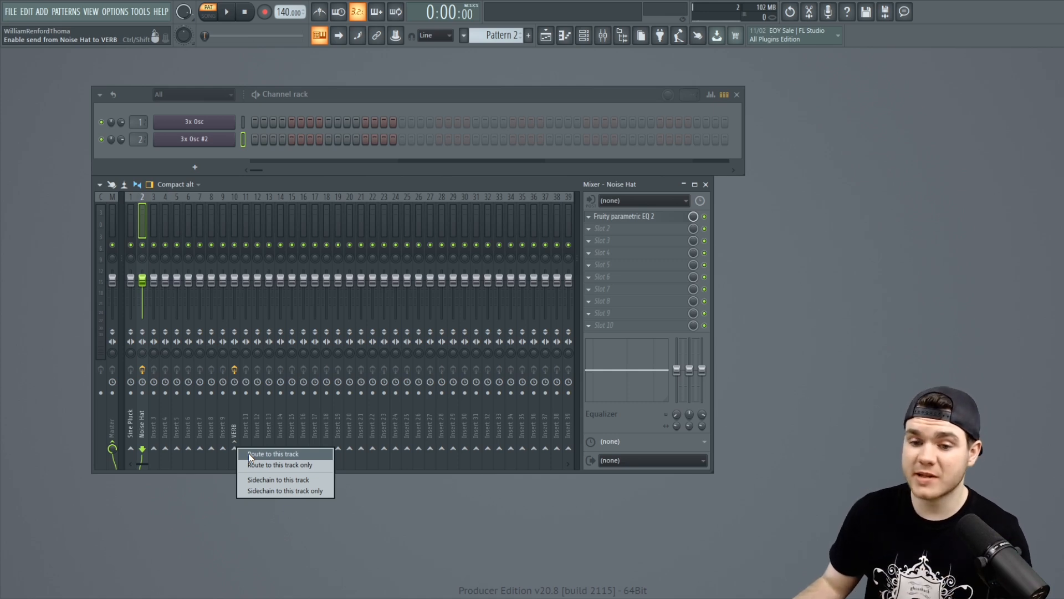
Route Noise Hat into the VERB bus alongside its Master send.
click(271, 453)
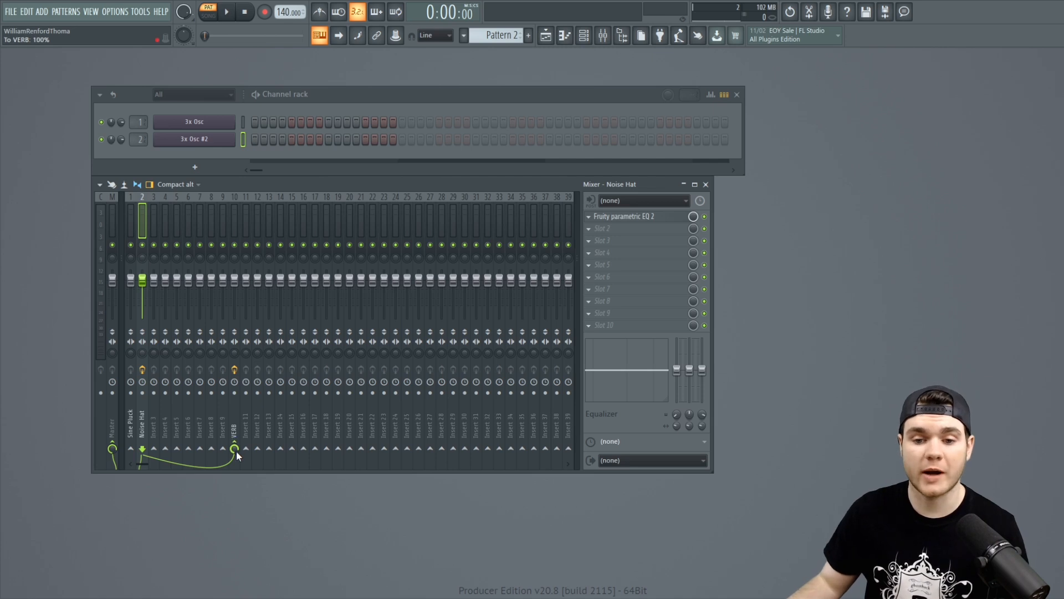
mouse_move(235, 453)
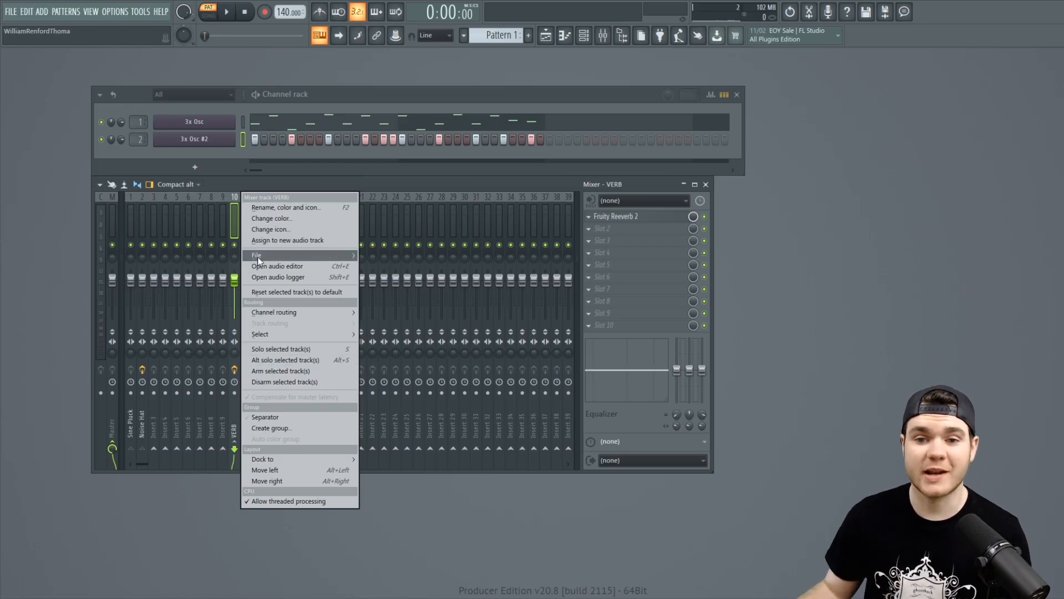
mouse_move(256, 255)
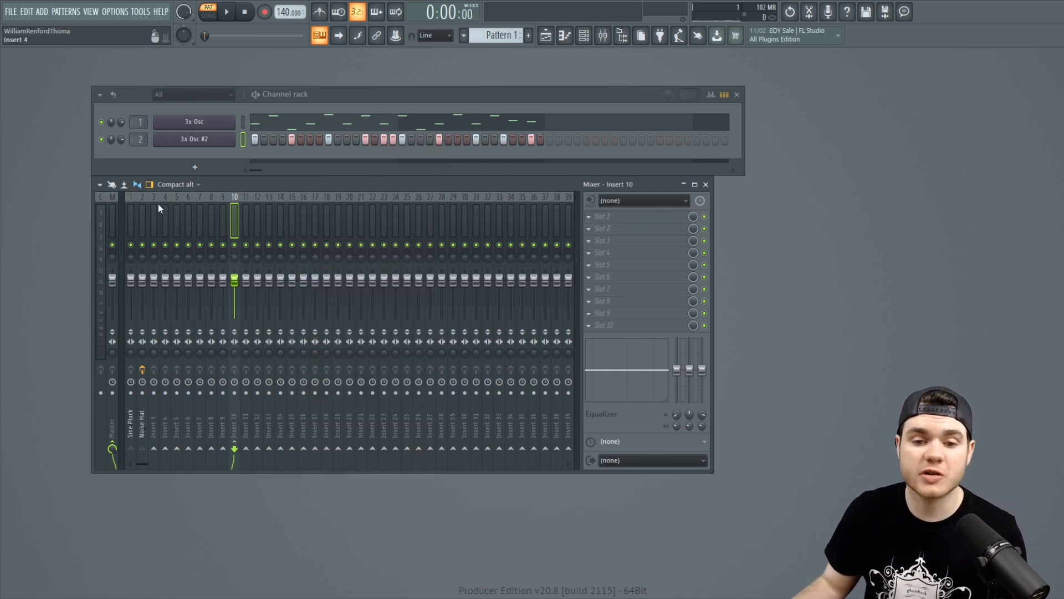
Select the Sine Pluck track after Insert 10 is reset to default.
click(131, 214)
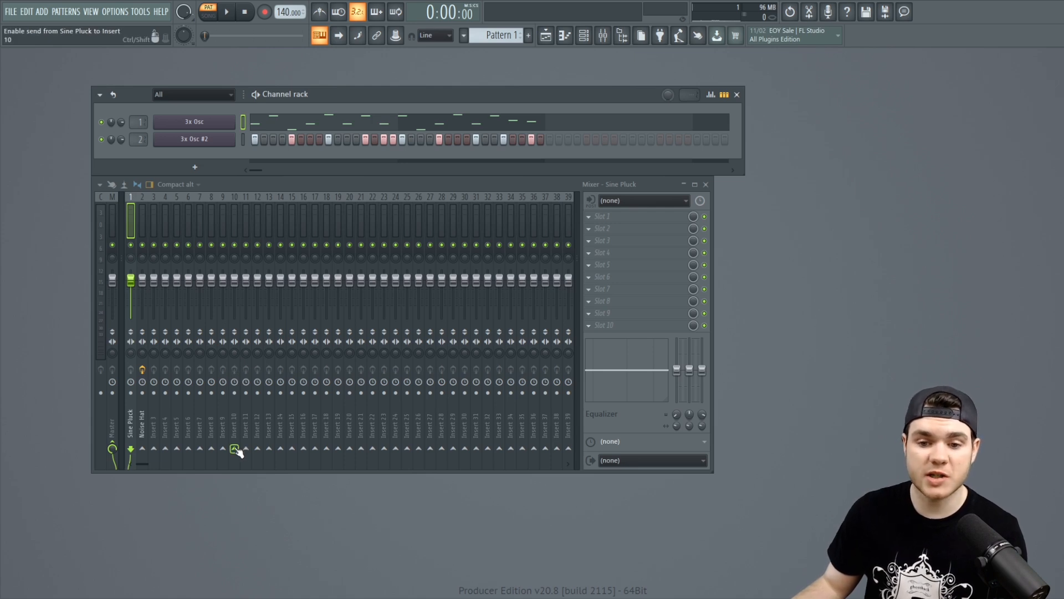
Route Sine Pluck and Noise Hat exclusively to Insert 10, dropping their Master sends.
right_click(234, 450)
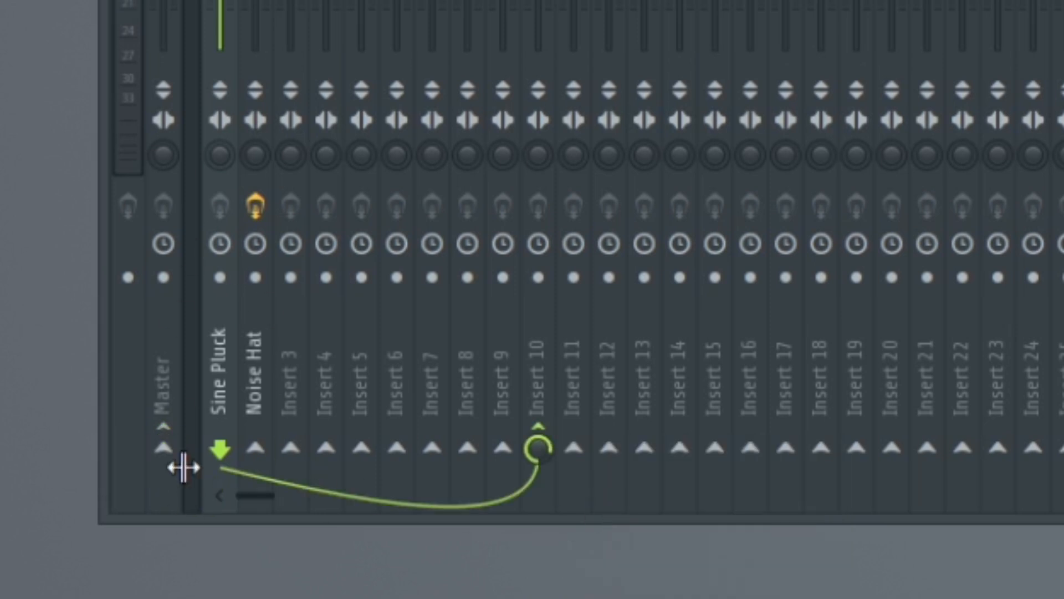
click(161, 449)
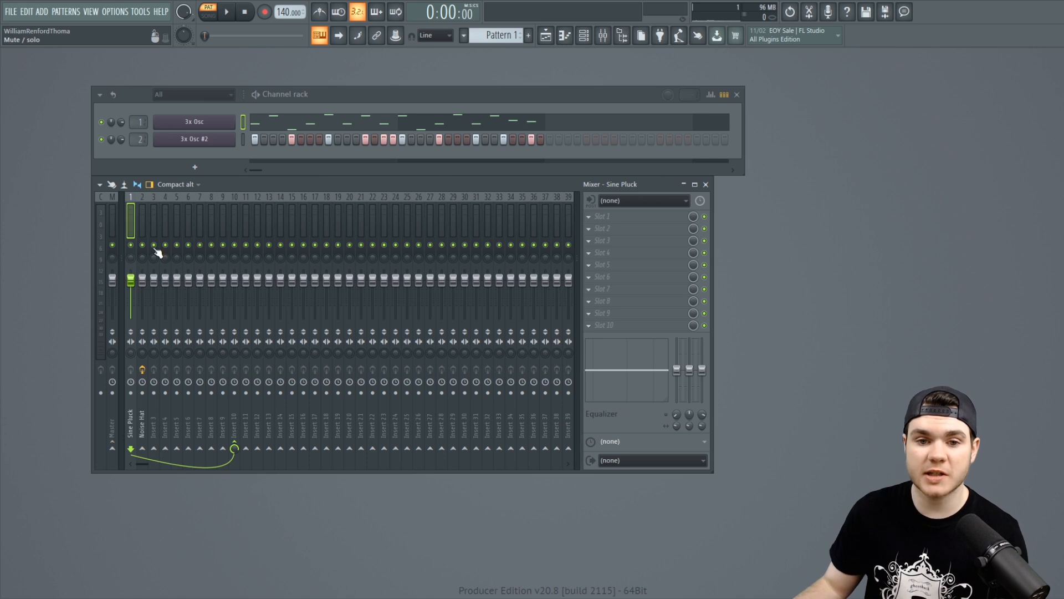
click(143, 220)
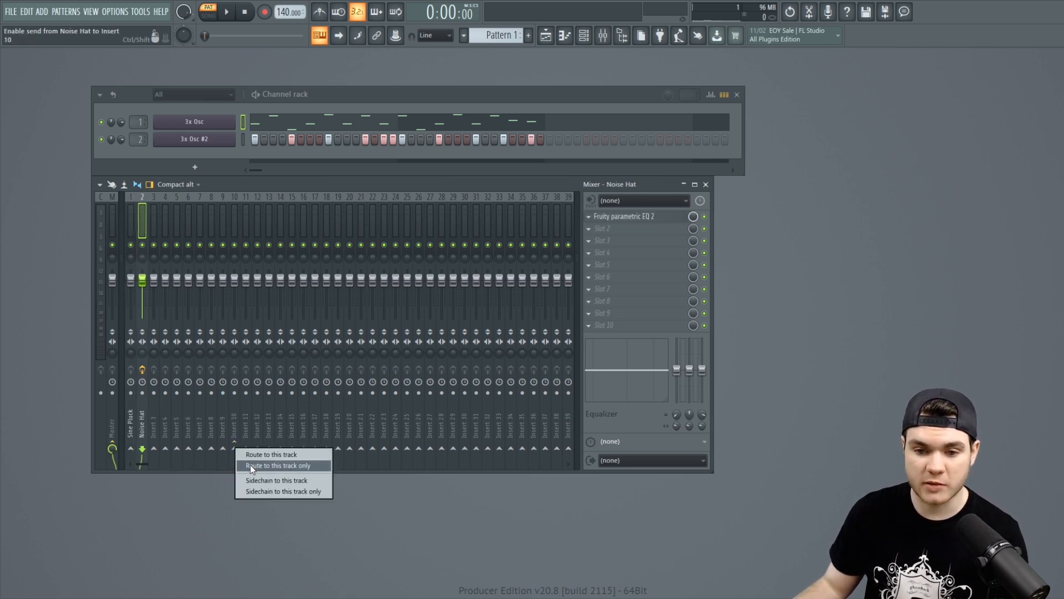
click(277, 465)
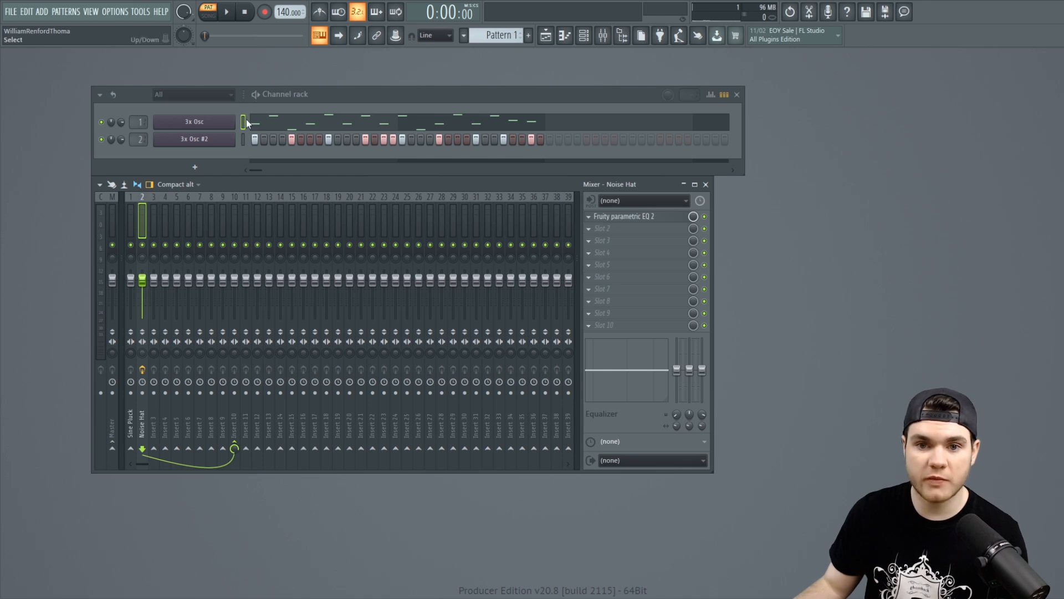
click(226, 12)
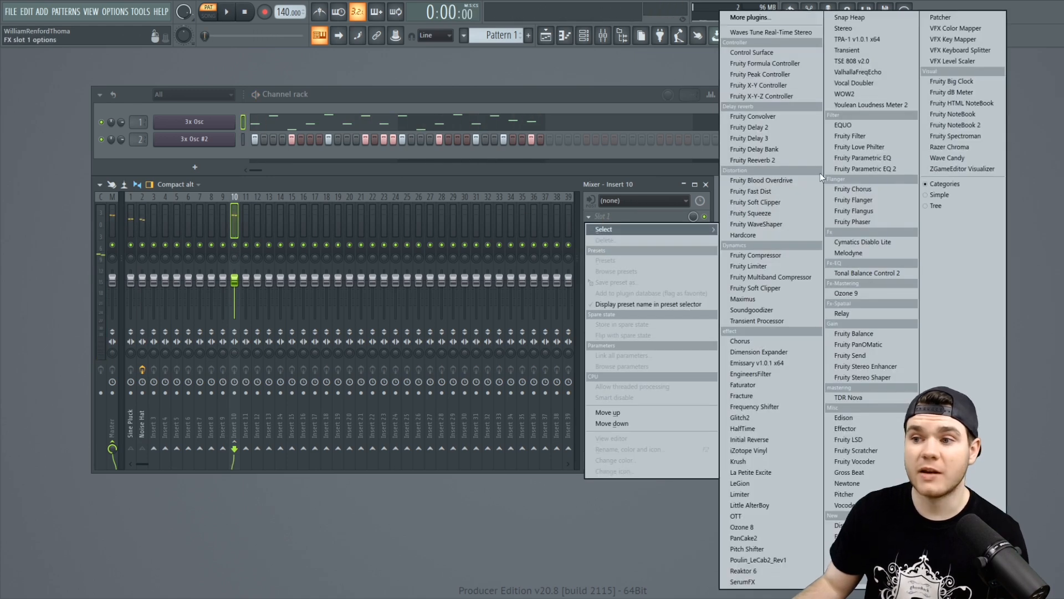
click(866, 168)
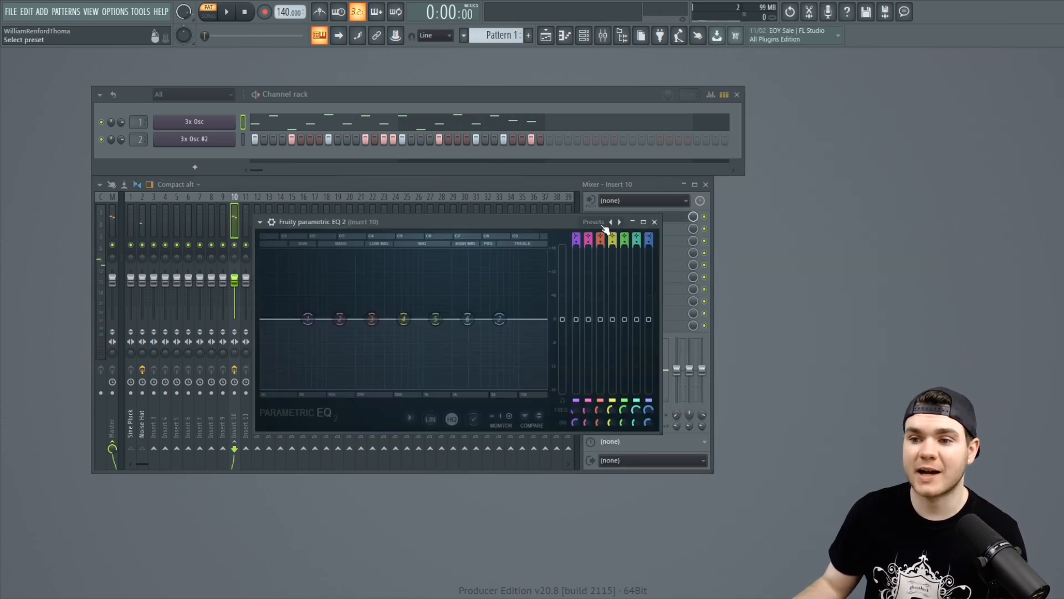
drag(404, 320, 404, 319)
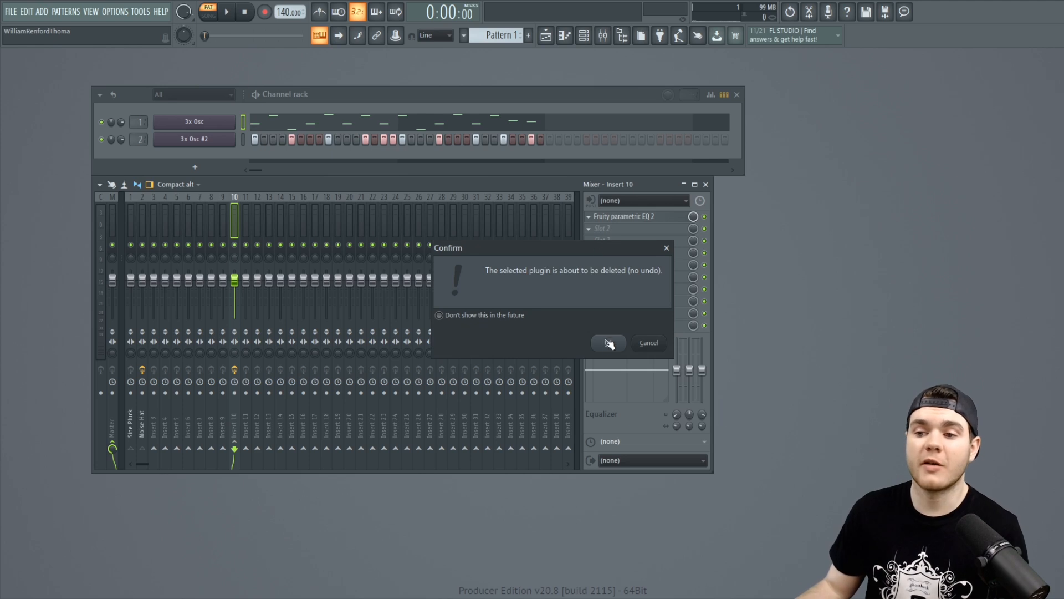
click(608, 343)
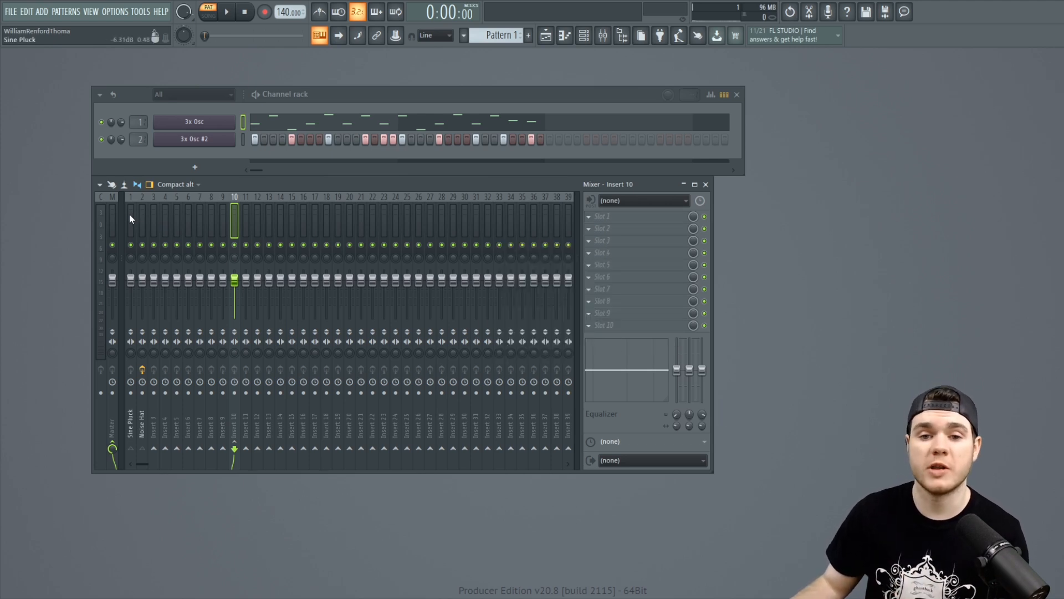